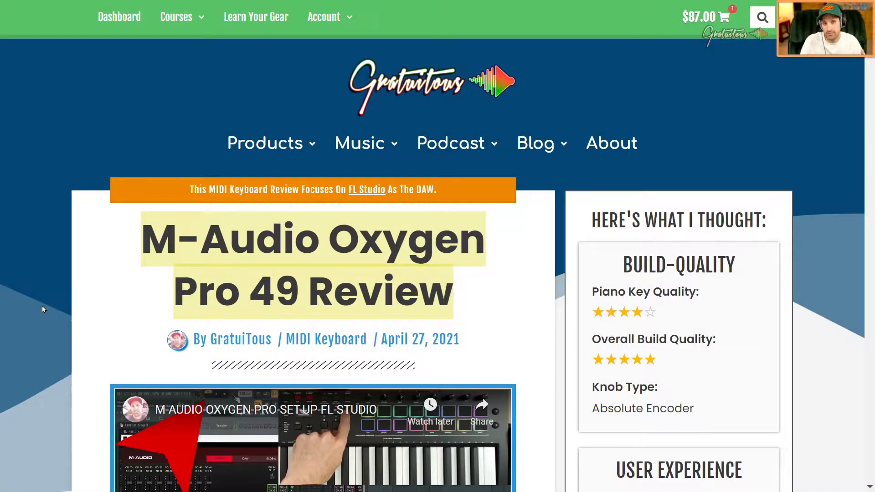
- Scroll the Oxygen Pro 49 review down to its verdict and Helpful Resources links
scroll("down", 3)
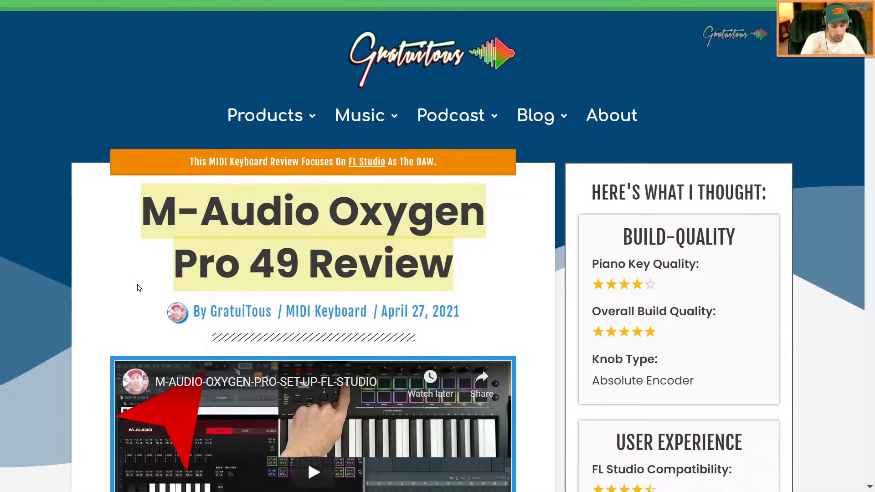
scroll("down", 3)
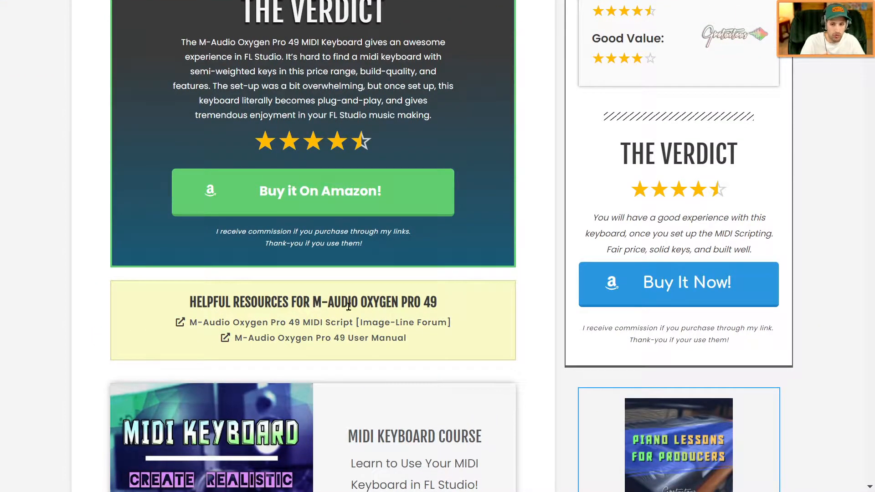
mouse_move(263, 323)
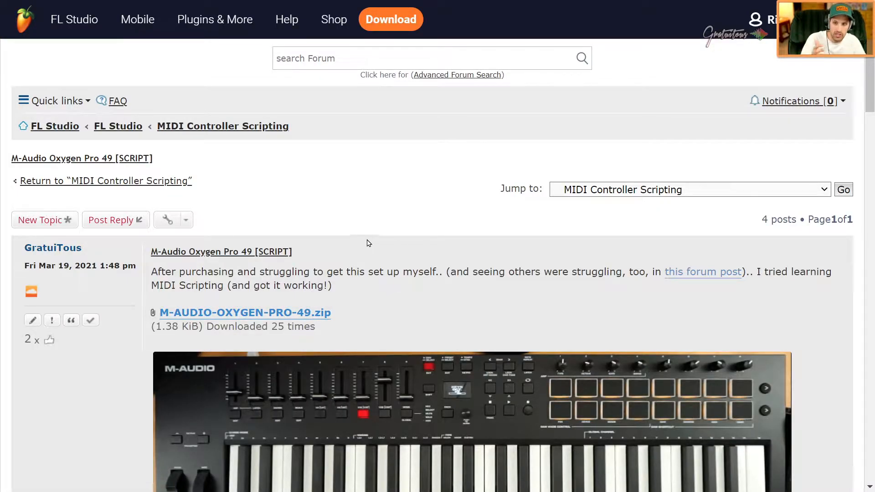
scroll("down", 3)
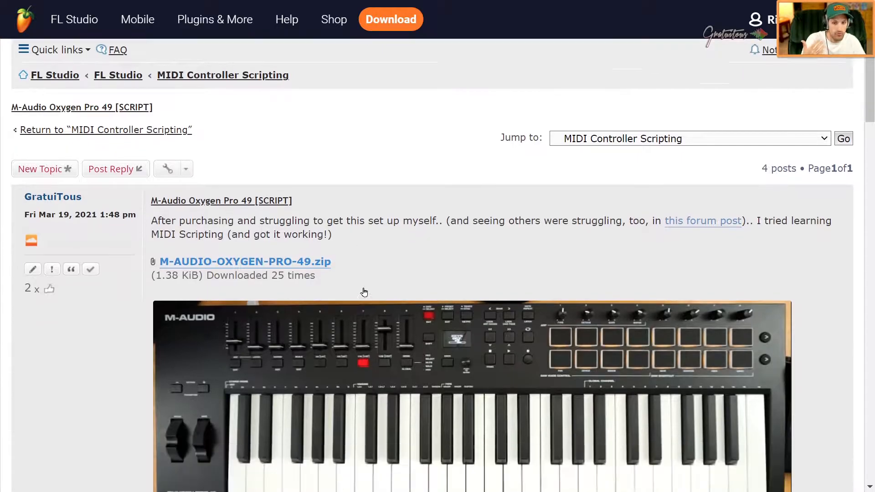
scroll("down", 3)
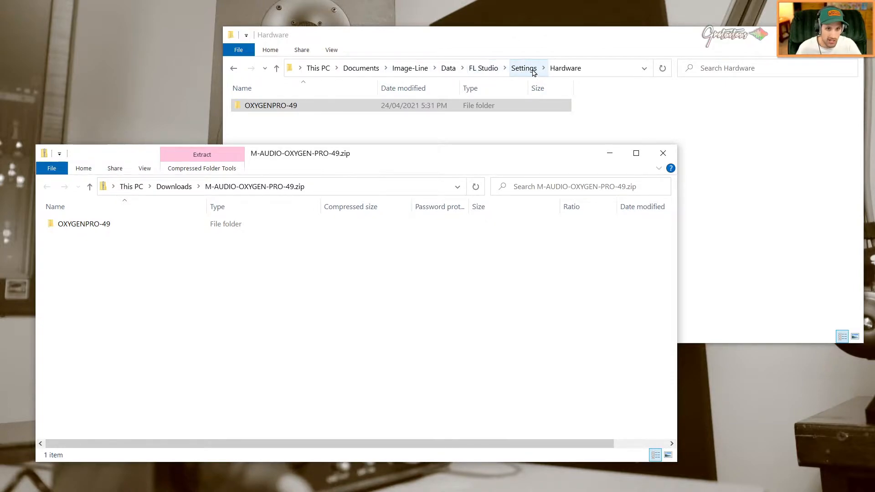
- Move OXYGENPRO-49 from the zip into the Hardware folder, close the zip, and open the folder
left_click(84, 224)
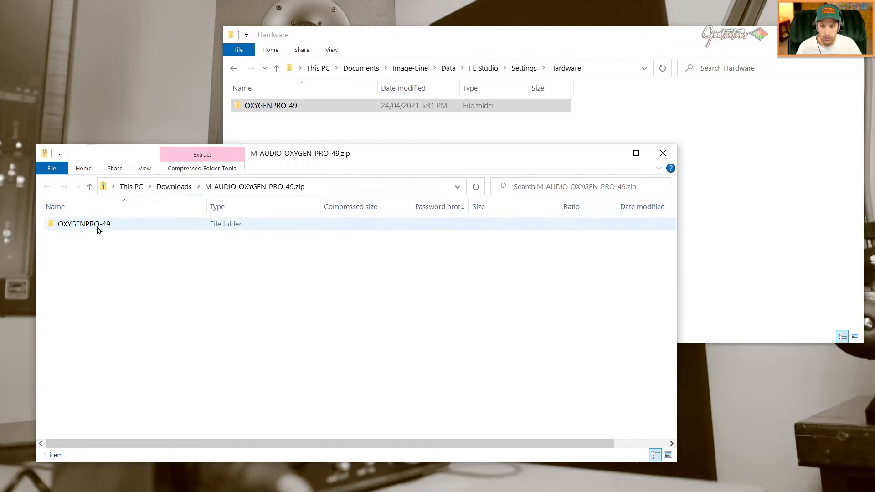
left_click(84, 223)
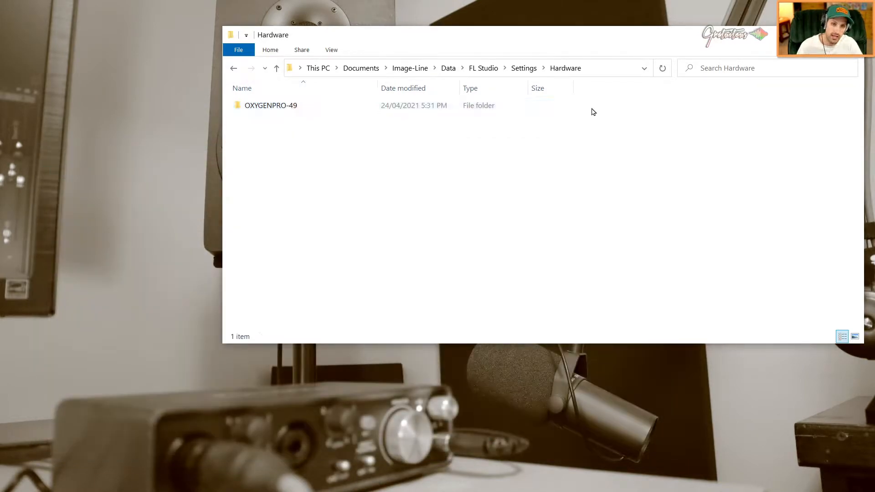
double_click(271, 105)
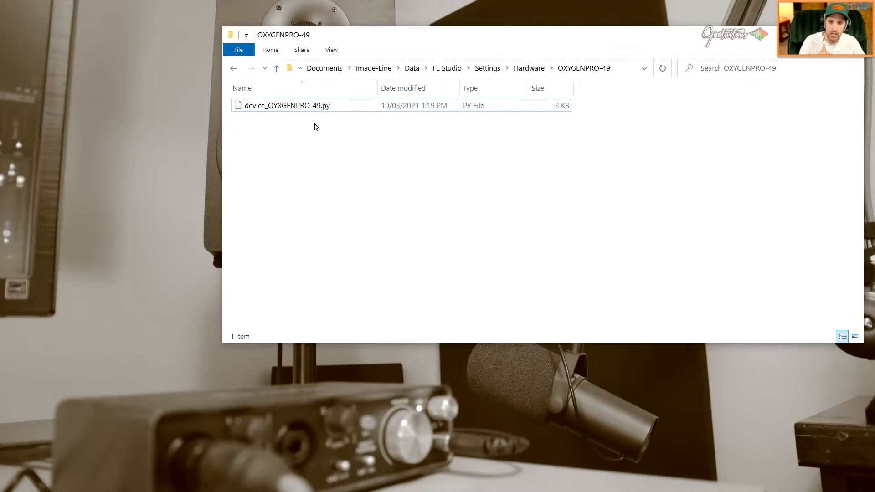
- Open device_OXYGENPRO-49.py in Sublime Text from its right-click menu
right_click(287, 105)
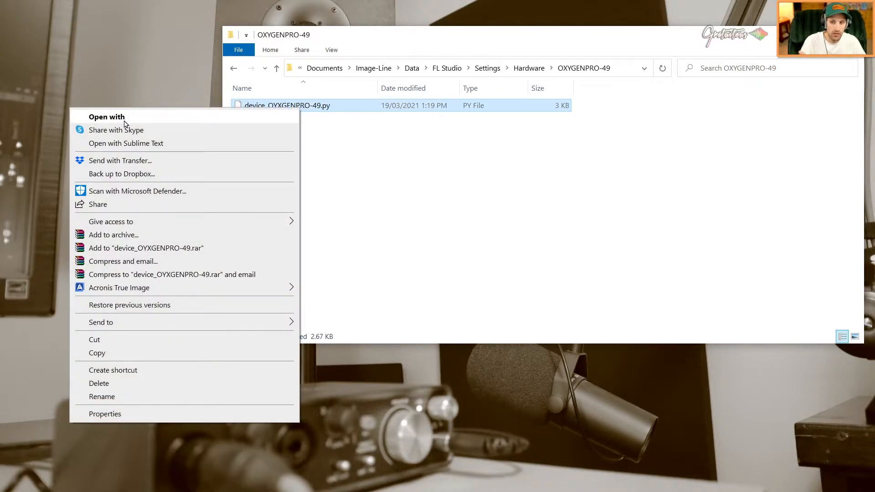
mouse_move(125, 143)
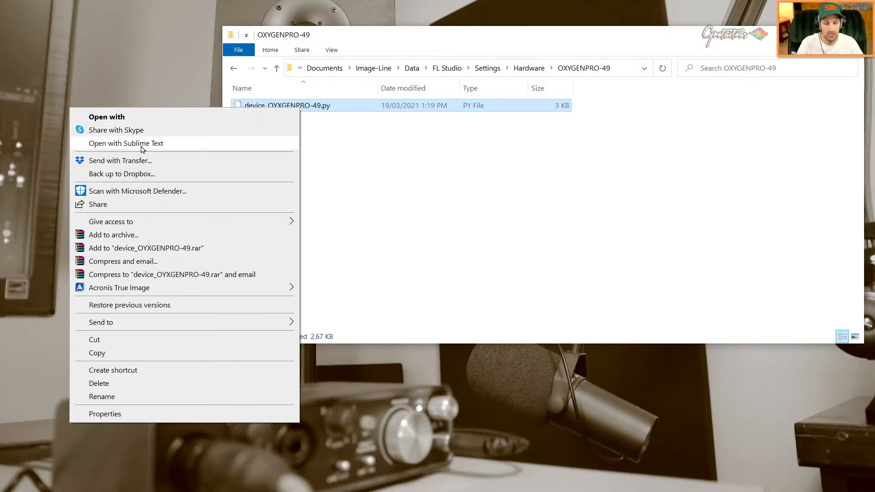
left_click(126, 142)
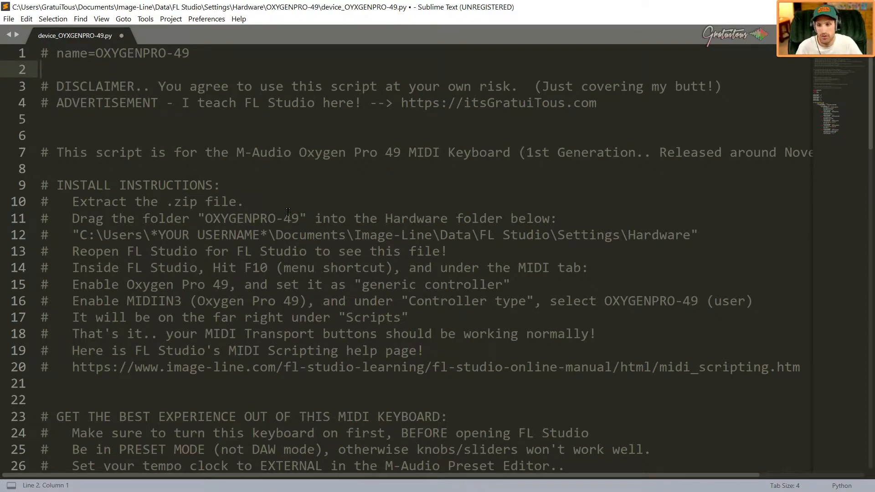
mouse_move(53, 220)
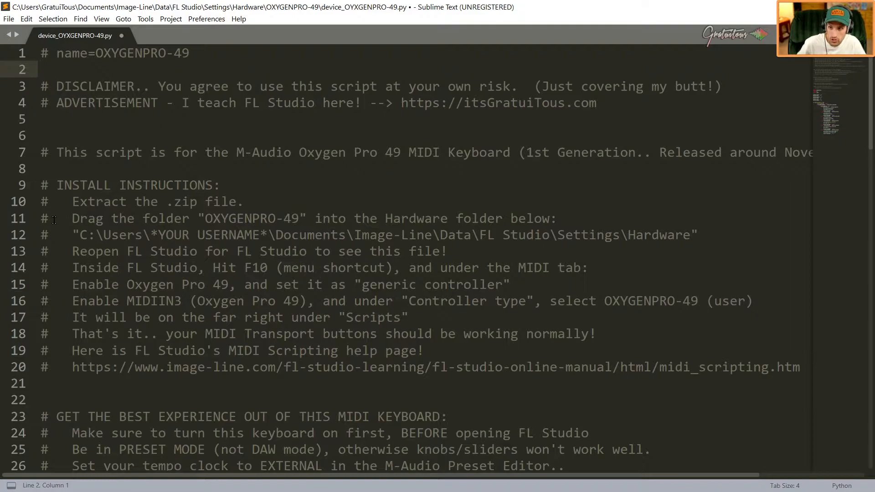
left_click(50, 285)
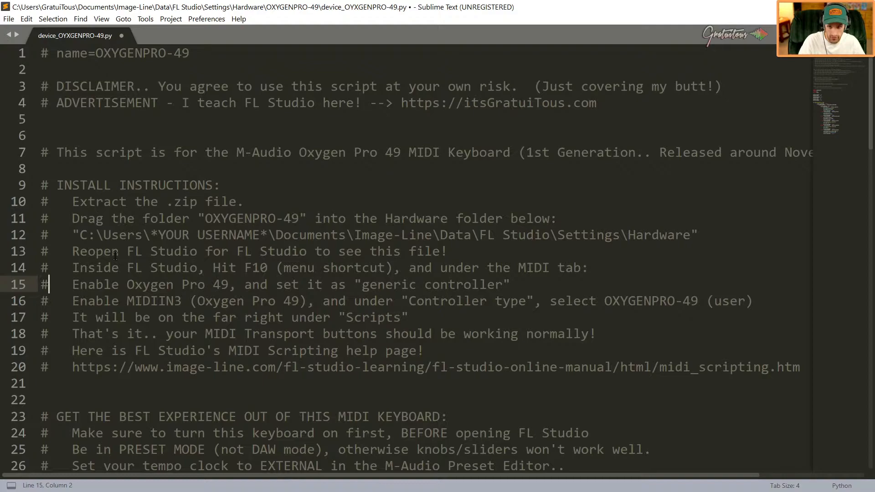
scroll("down", 3)
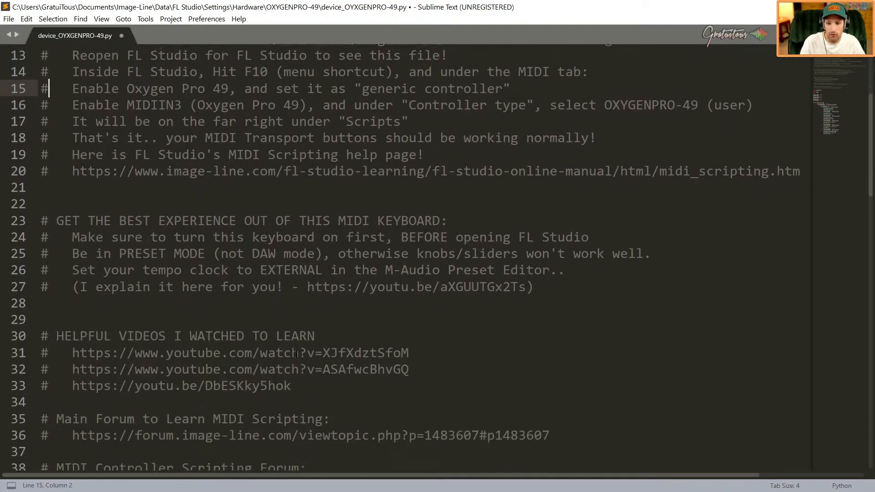
scroll("down", 3)
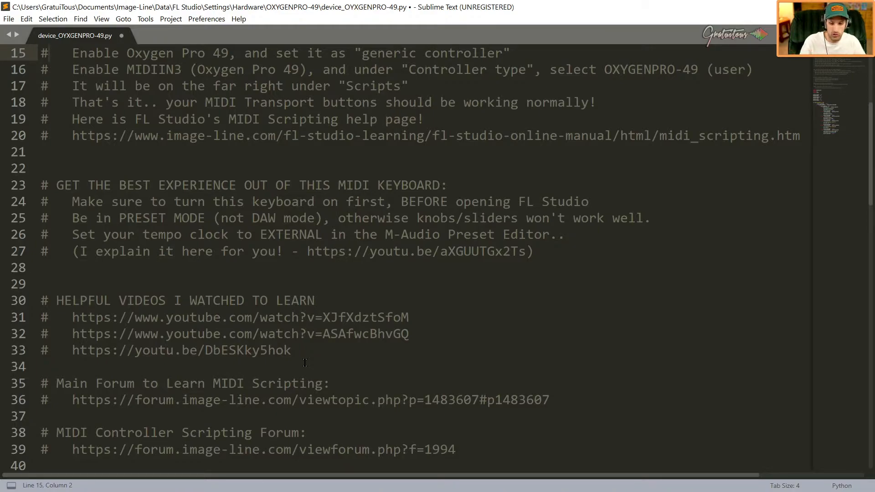
scroll("down", 3)
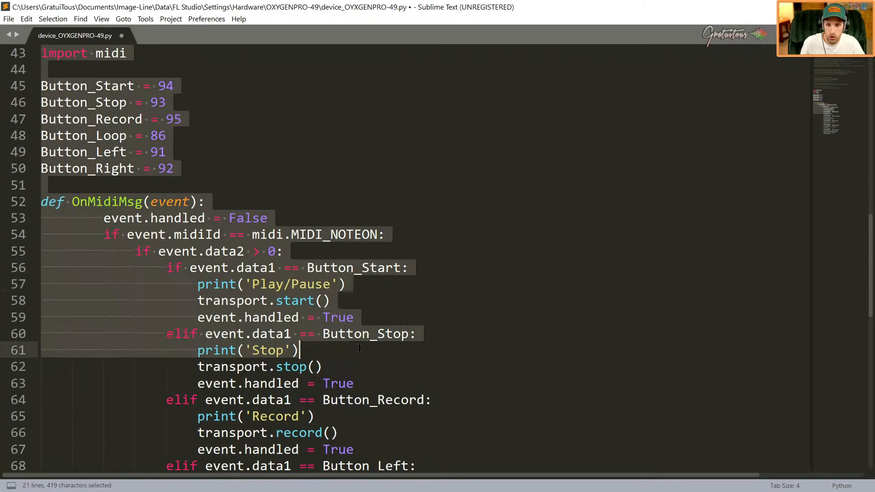
scroll("down", 3)
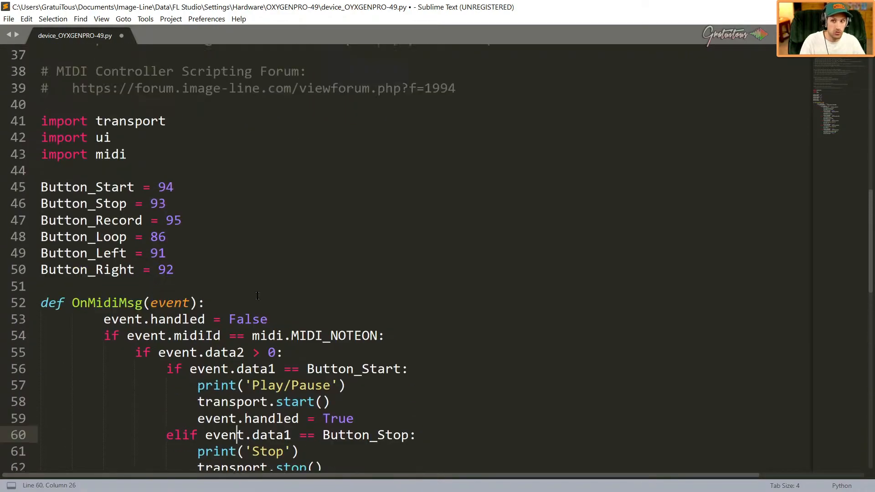
scroll("up", 3)
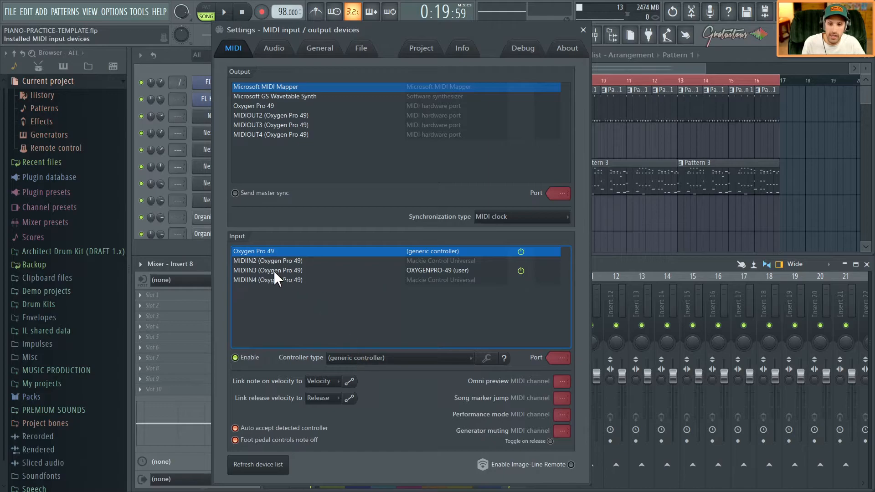
- Select the MIDIIN3 (Oxygen Pro 49) input in FL Studio's MIDI settings
left_click(268, 270)
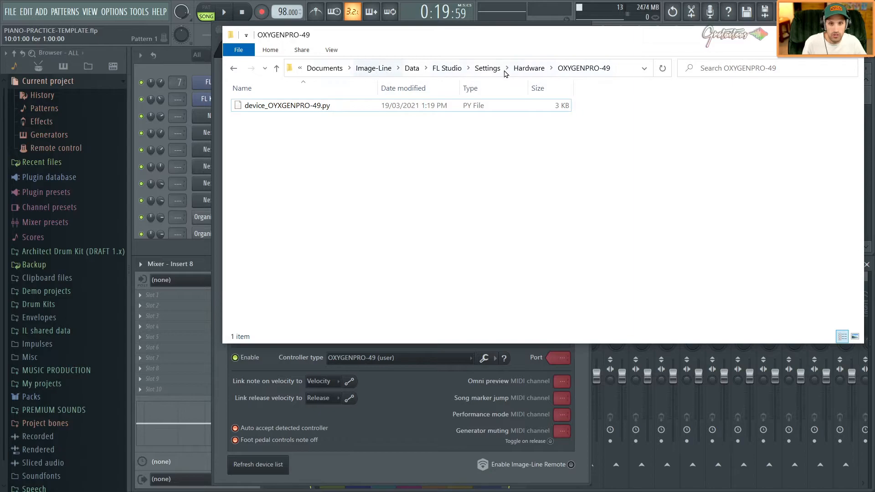
- Go up to the Hardware folder via the breadcrumb and reopen the OXYGENPRO-49 folder
left_click(528, 67)
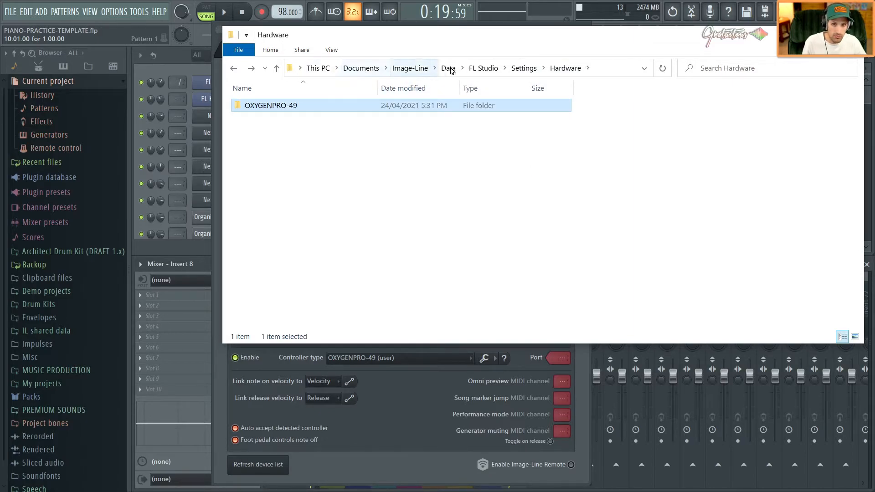
double_click(270, 105)
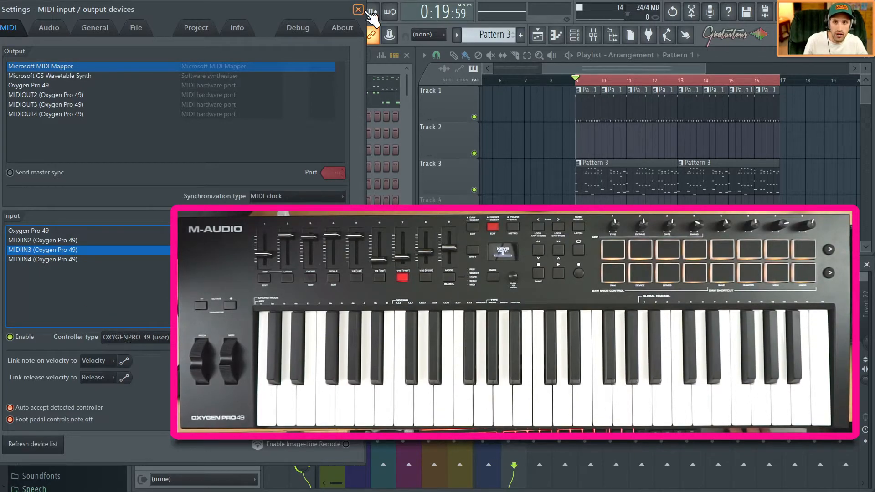
- Close the MIDI Settings window and start playback from the Oxygen Pro 49 transport
left_click(357, 9)
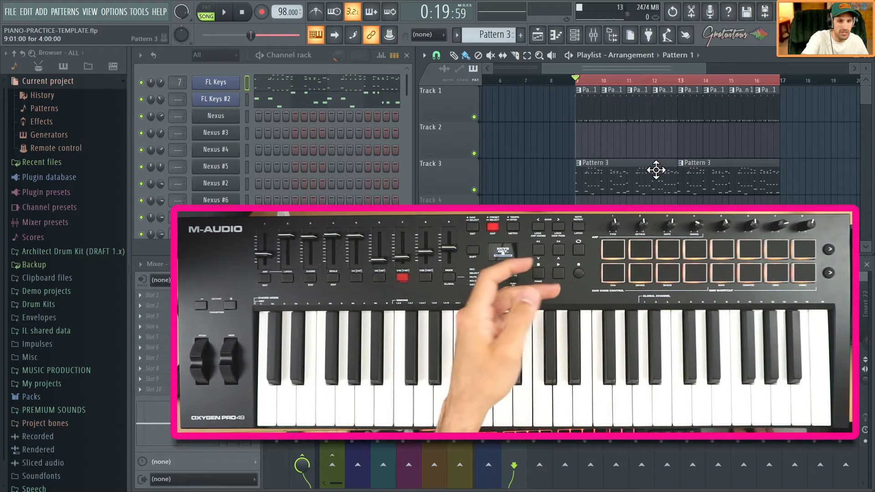
left_click(223, 11)
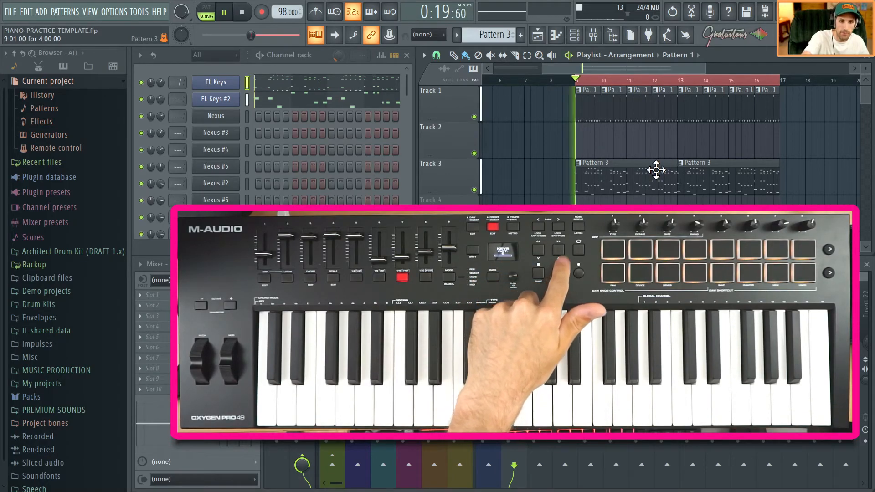